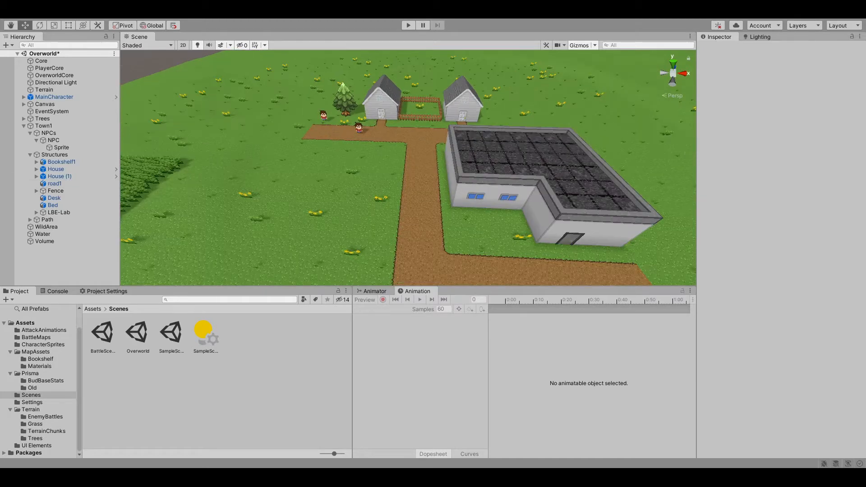
Step: Select road1 and expand Road1 Material to view its URP Lit Surface Inputs
left_click(54, 184)
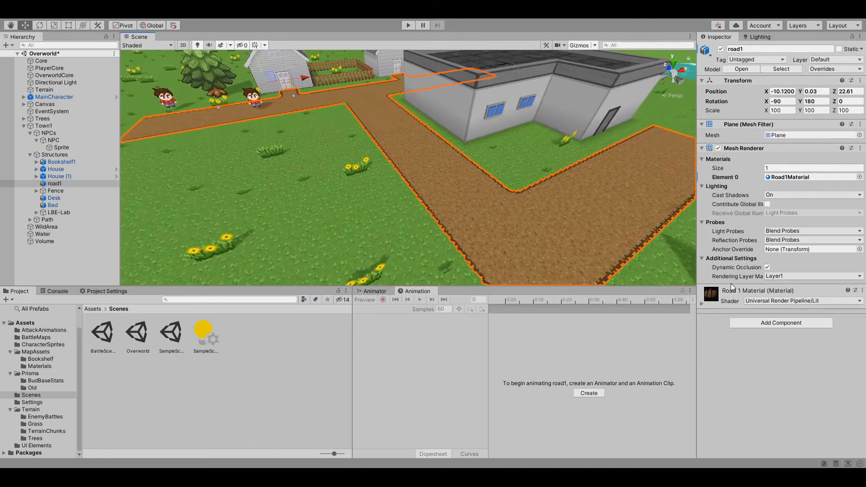
left_click(702, 291)
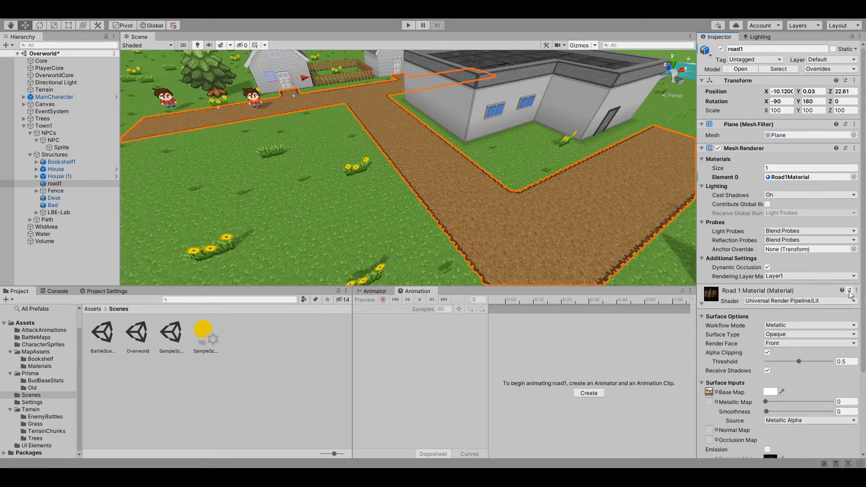
mouse_move(768, 305)
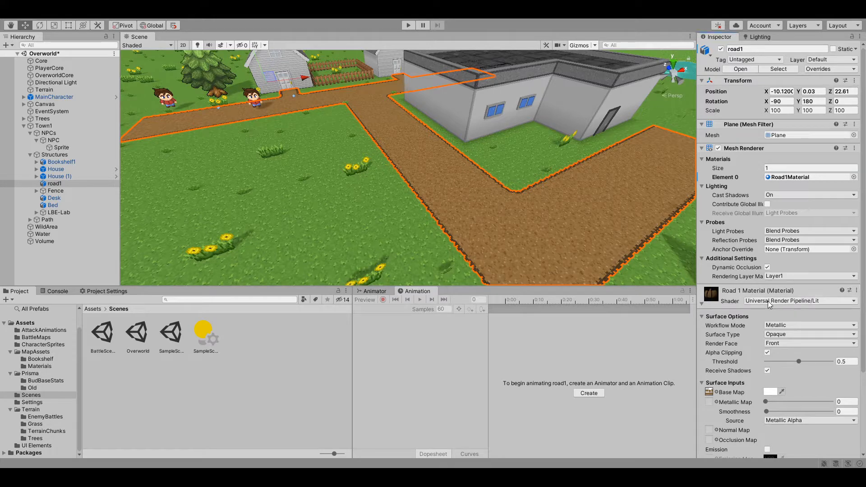
scroll("down", 3)
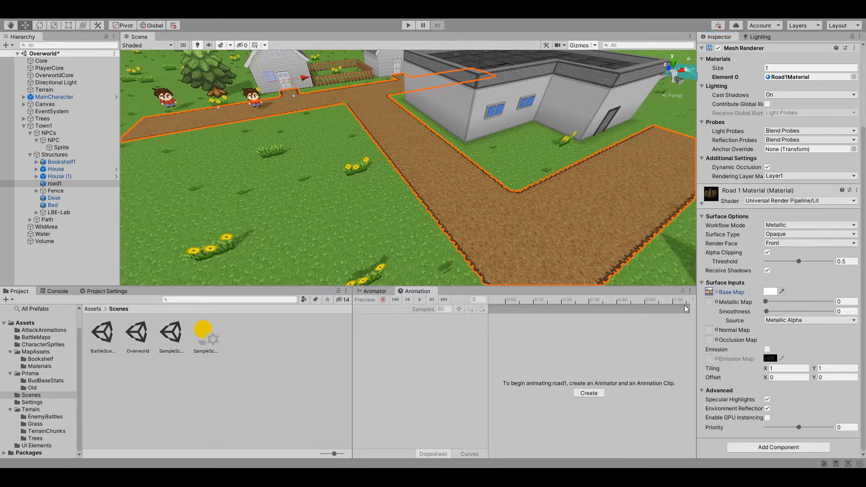
mouse_move(595, 328)
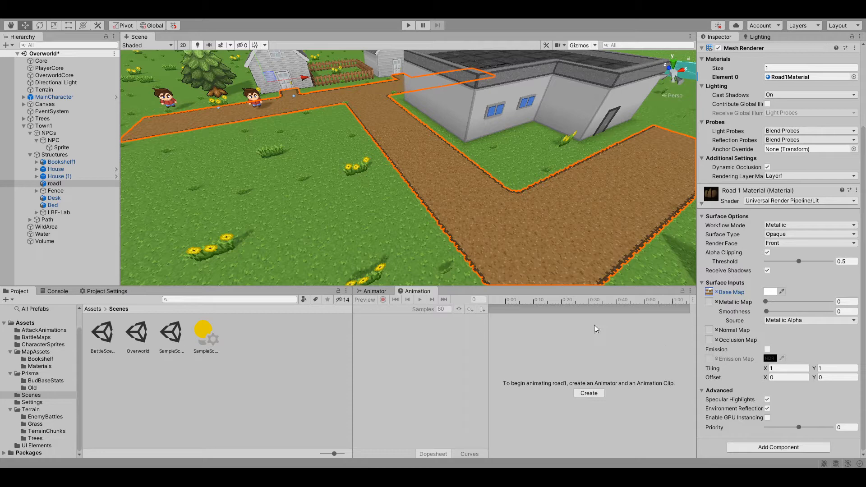
left_click(710, 291)
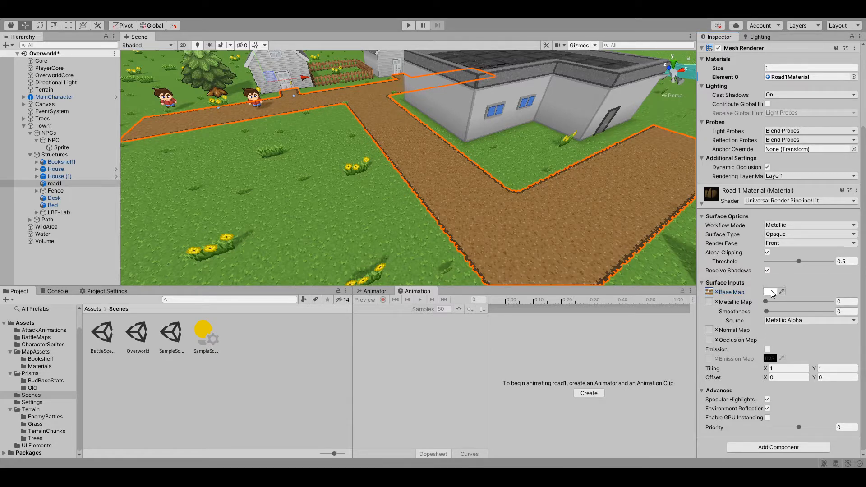
Step: Review the dirt road tile textures for straight, turn, end and junction pieces
left_click(769, 292)
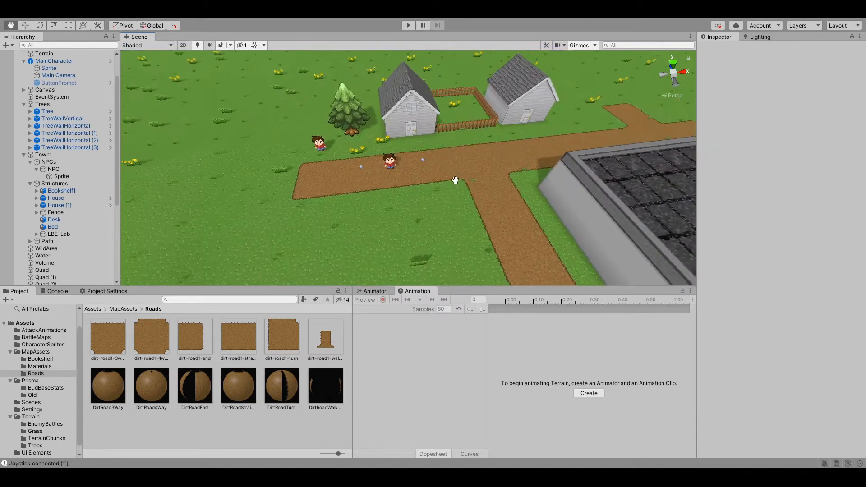
Step: Inspect the road end tiles, the terrain and the walkway tile beside the house door
left_click(469, 177)
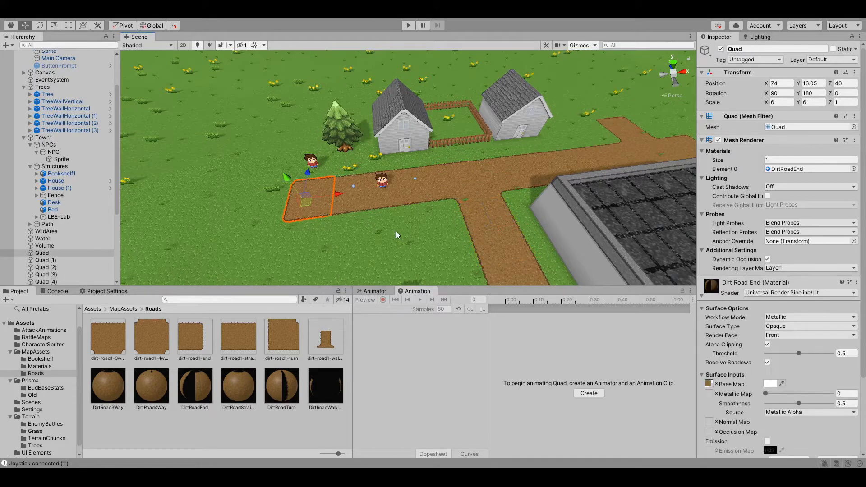
left_click(46, 260)
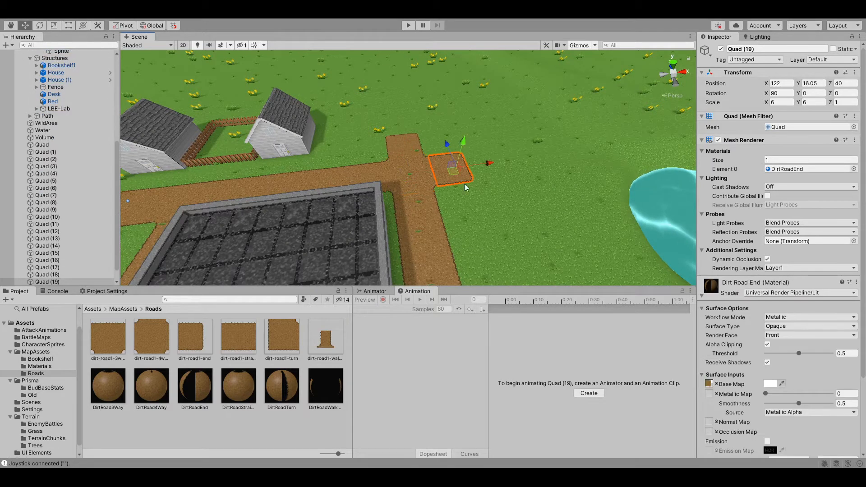
left_click(43, 53)
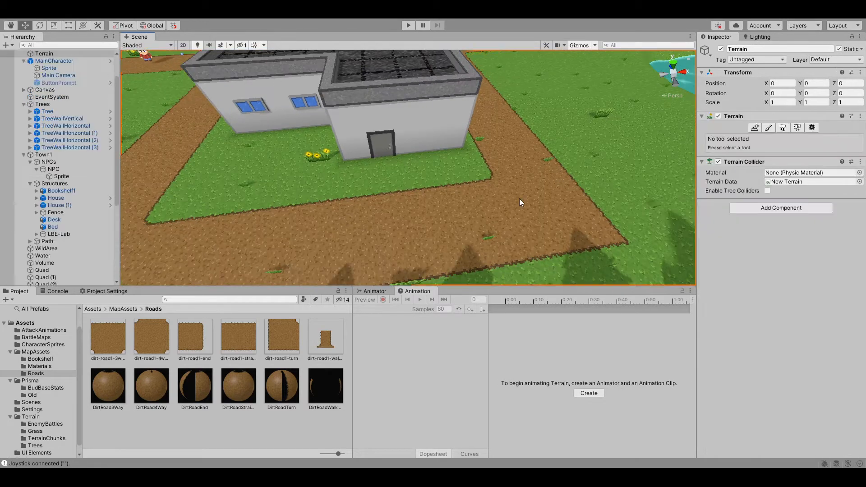
left_click(507, 197)
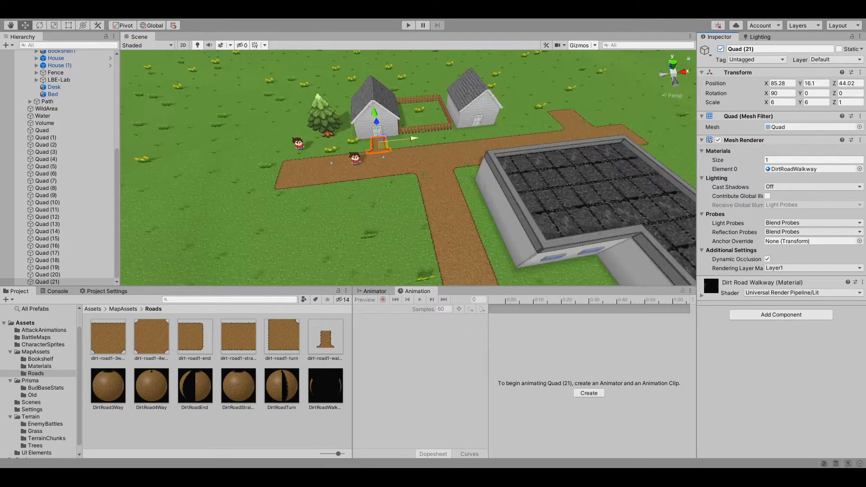
Step: Scroll to review the dirt walkway tile leading to the house door
scroll("down", 3)
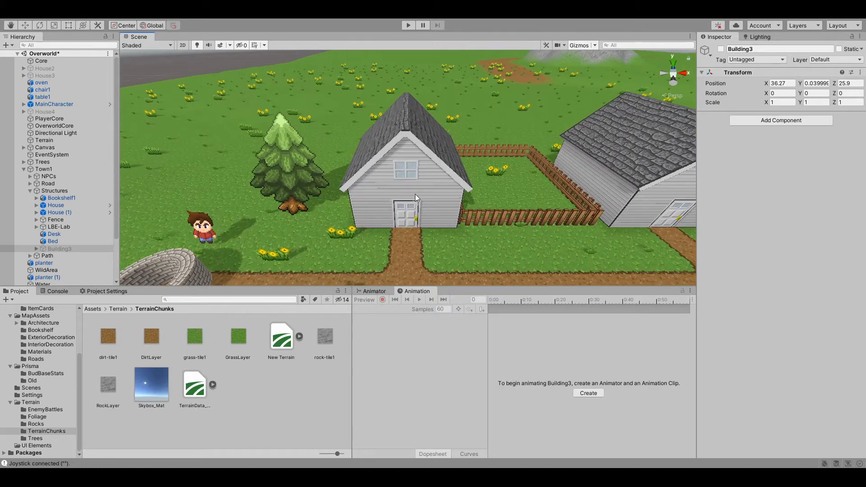
Step: Expand House and its Walls group, then hide the outer shell to reveal the interior
left_click(55, 205)
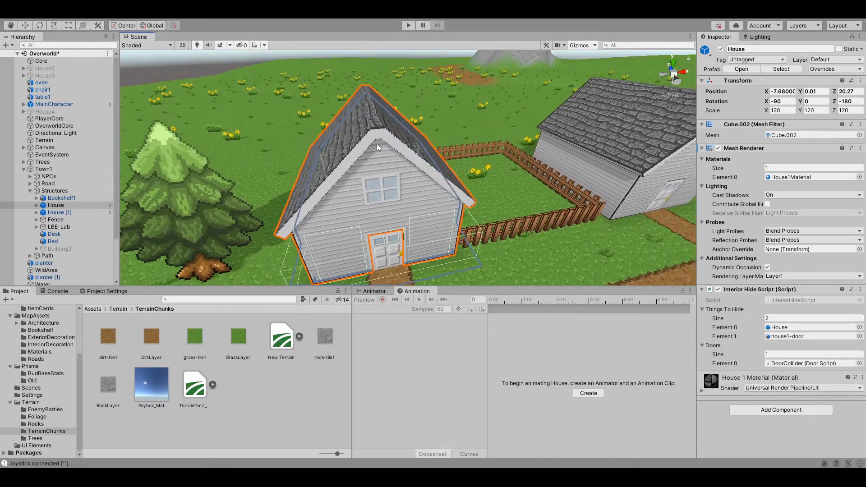
left_click(38, 205)
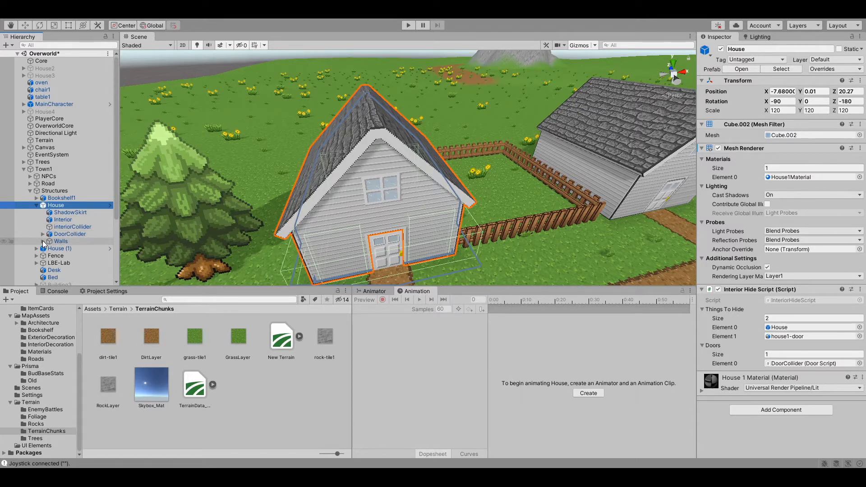
left_click(43, 242)
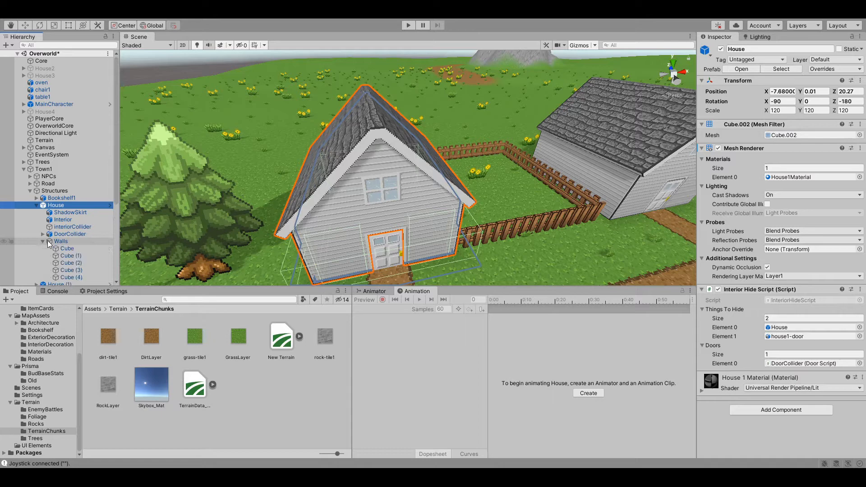
left_click(44, 241)
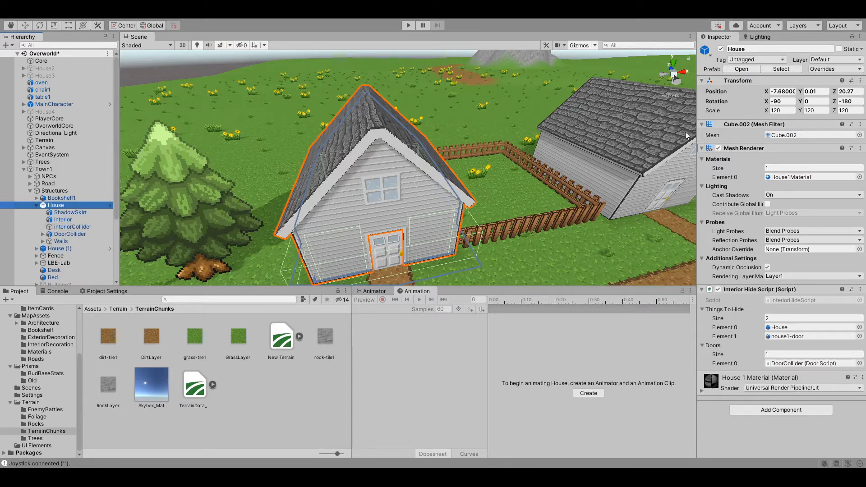
left_click(718, 148)
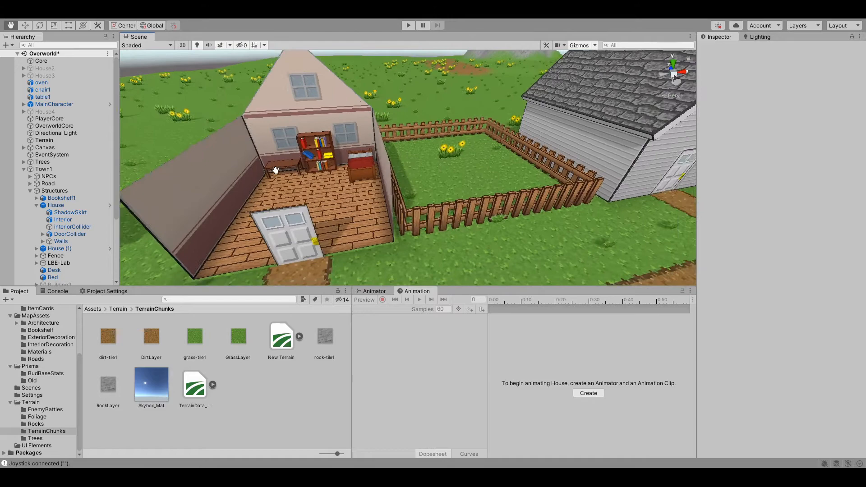
left_click_drag(276, 168, 367, 171)
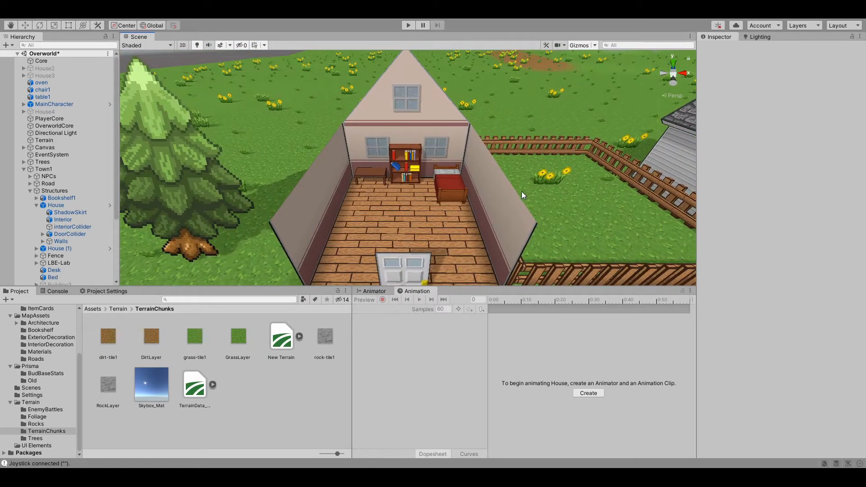
mouse_move(499, 200)
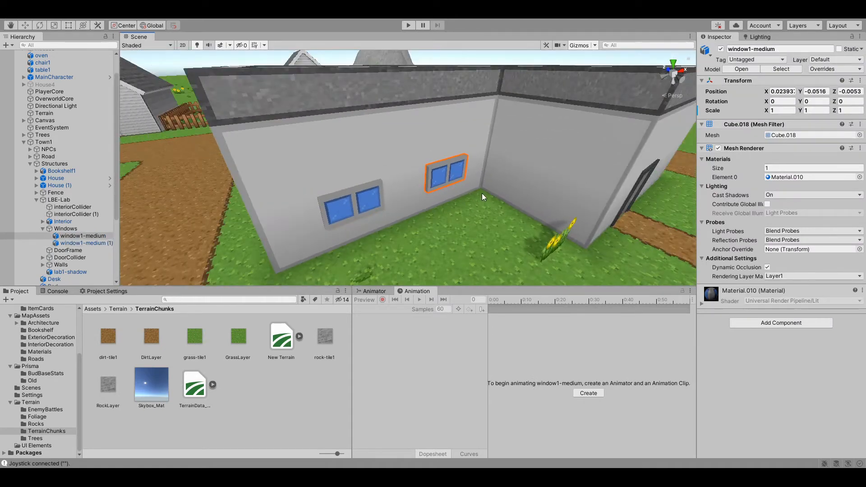
Step: Select LBE-Lab to show its Interior Hide Script with six objects and one door
left_click(59, 199)
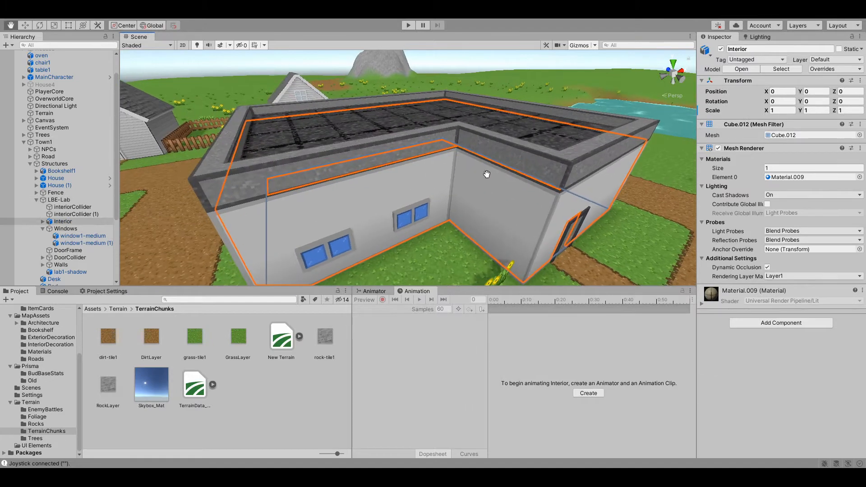
left_click(59, 200)
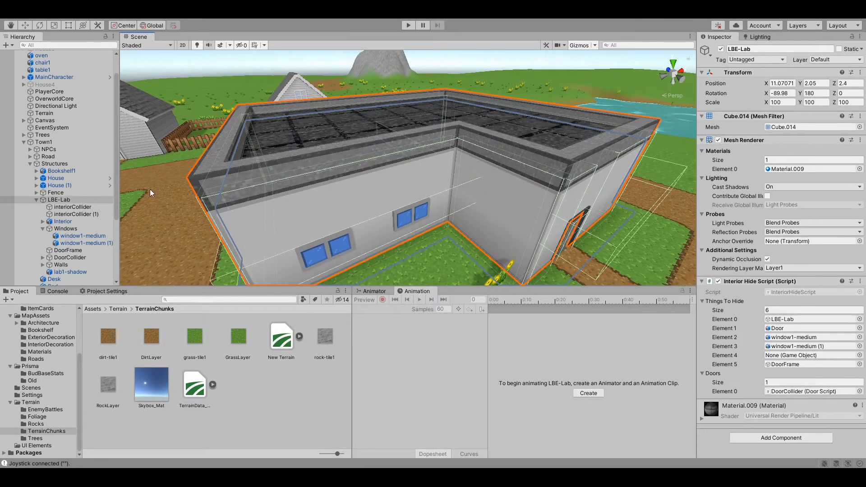
left_click(718, 139)
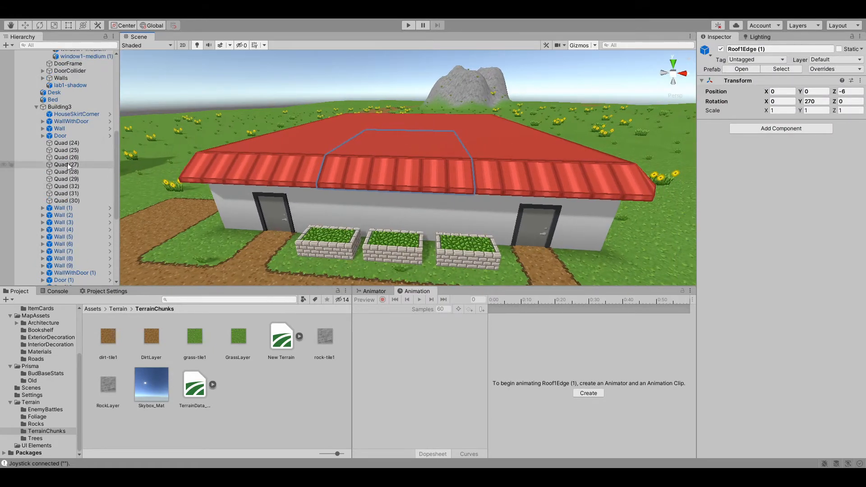
Step: Select Building3's Roof1Corner and Roof1Edge pieces, then frame the brick House4
scroll("down", 3)
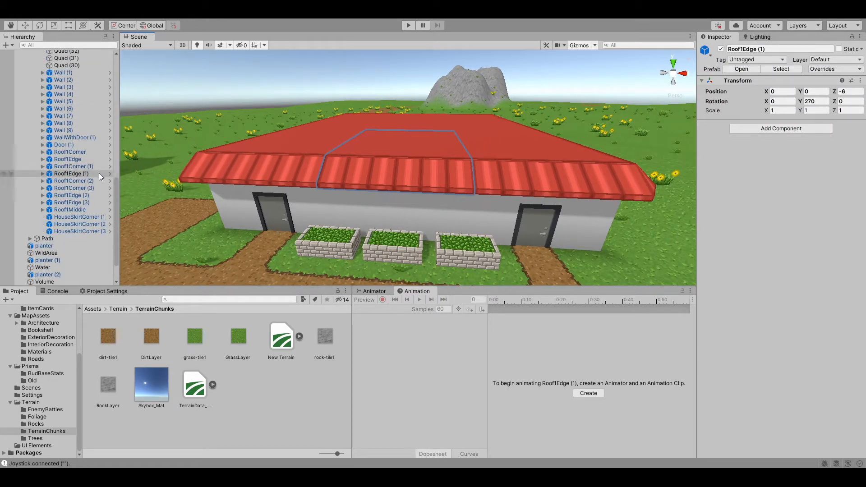
left_click(70, 152)
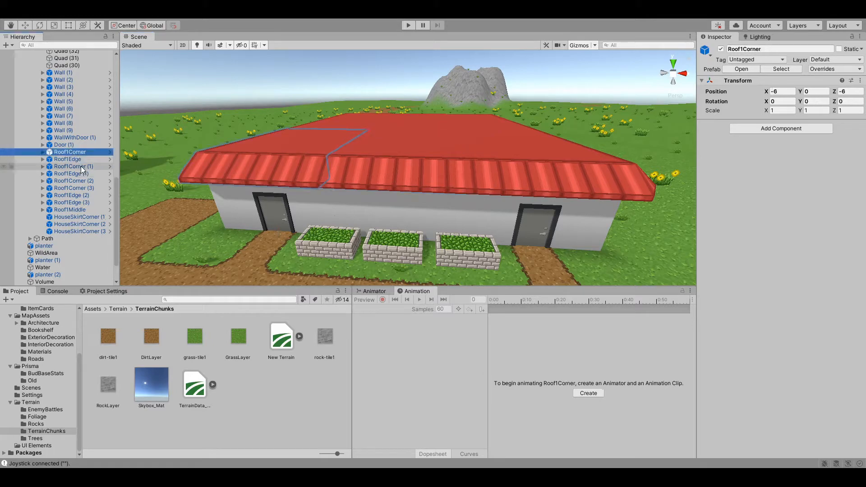
left_click(69, 210)
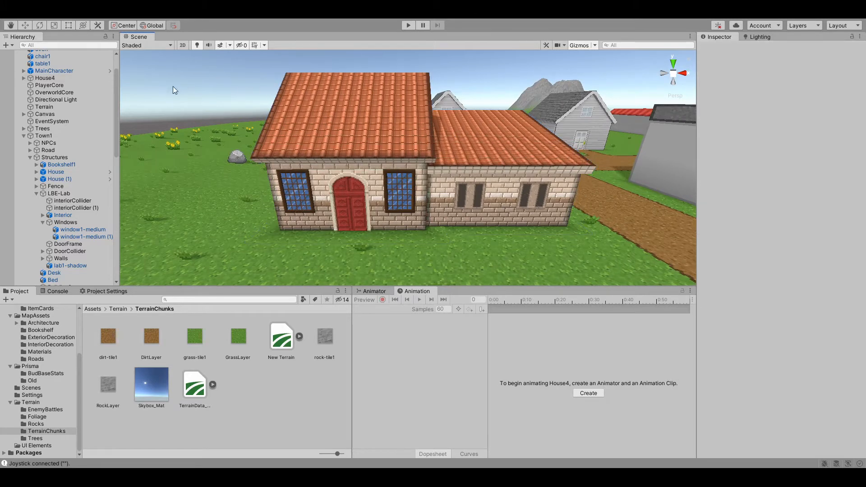
Step: List House4's parts, then select House3 to view its eight-object Interior Hide Script
left_click(23, 78)
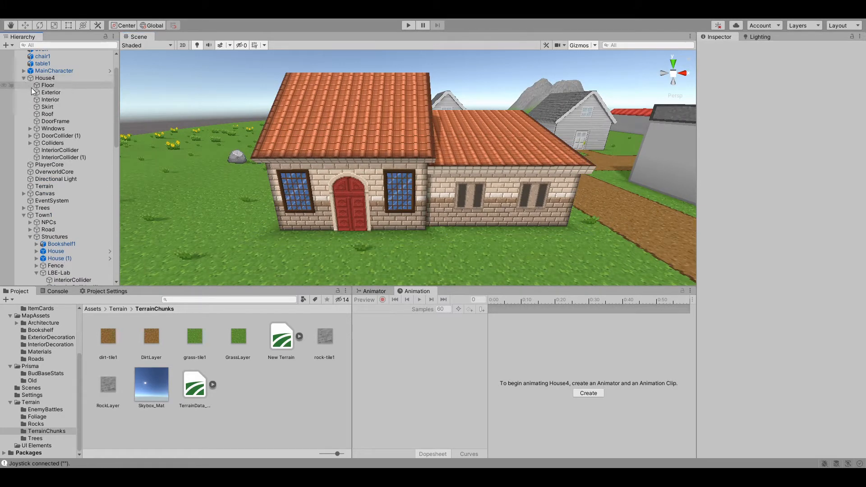
left_click(47, 114)
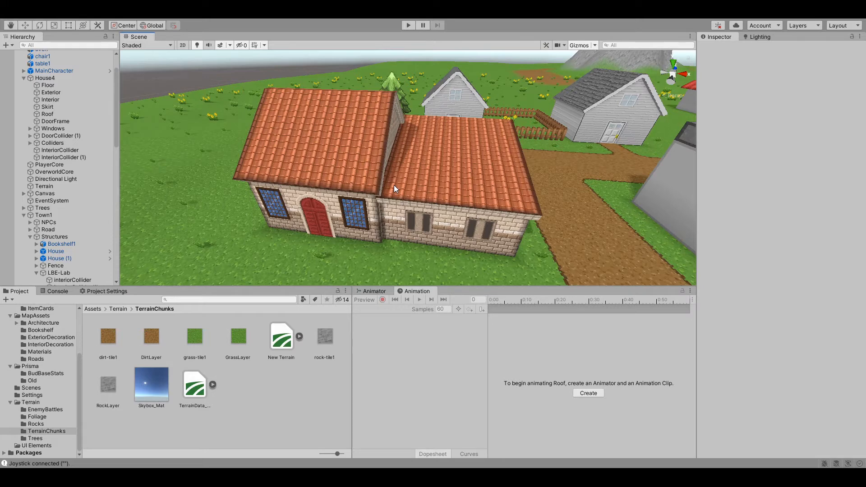
mouse_move(524, 79)
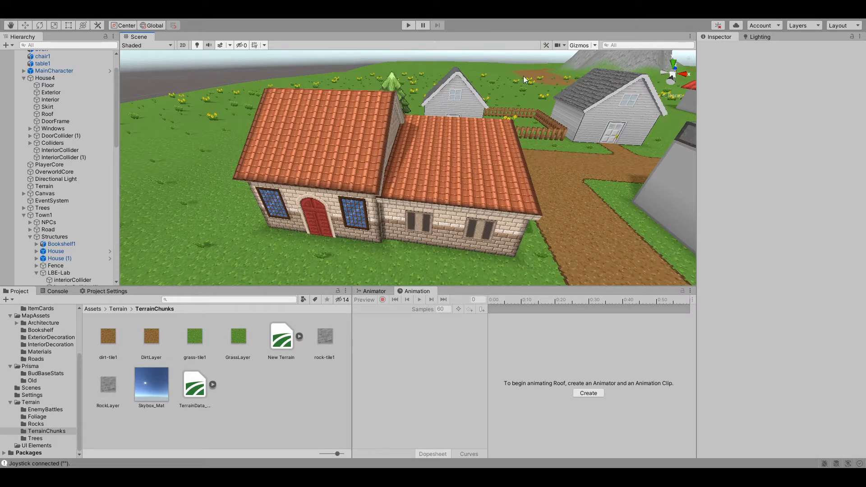
scroll("up", 3)
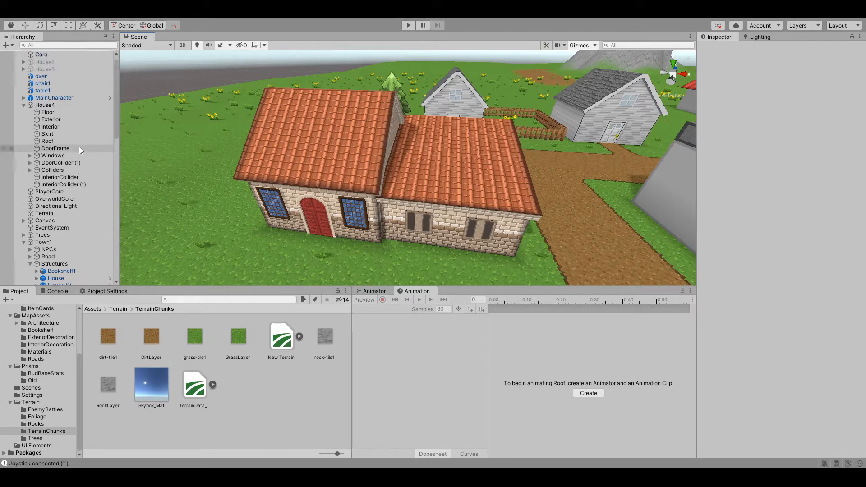
left_click(44, 75)
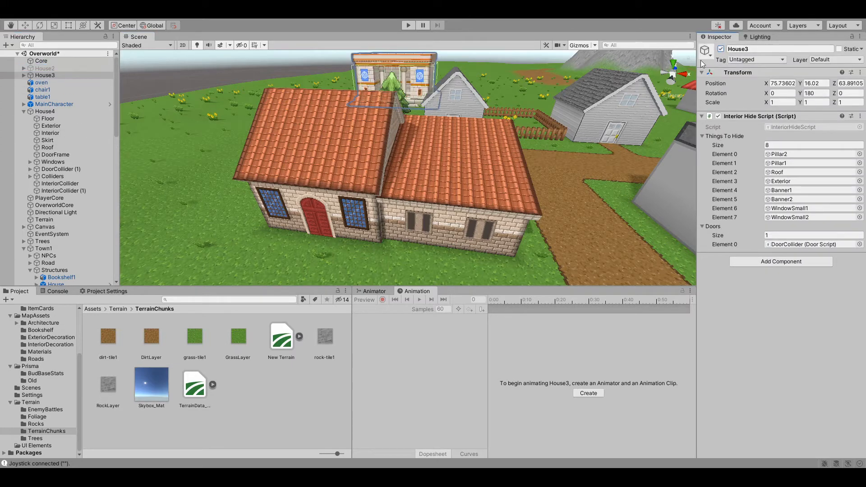
Step: Select House2, expand House3 and House2, and inspect the Roof's Roof1Mat material
left_click(45, 68)
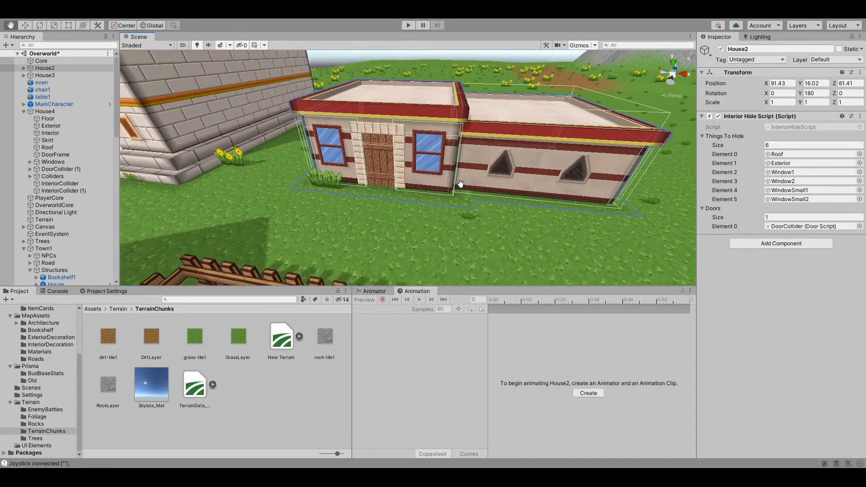
left_click(23, 68)
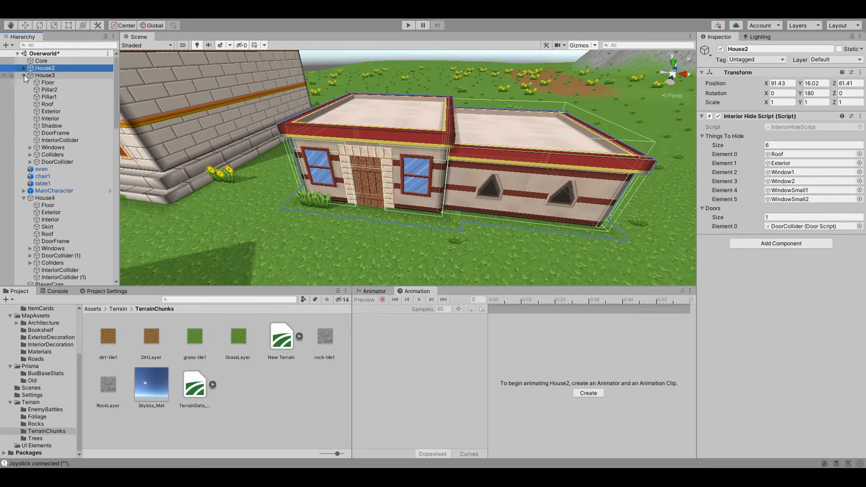
left_click(24, 68)
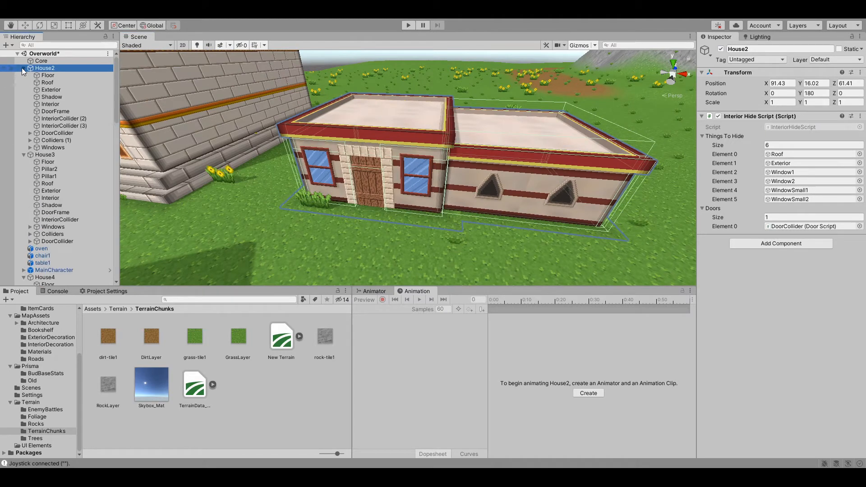
left_click(47, 82)
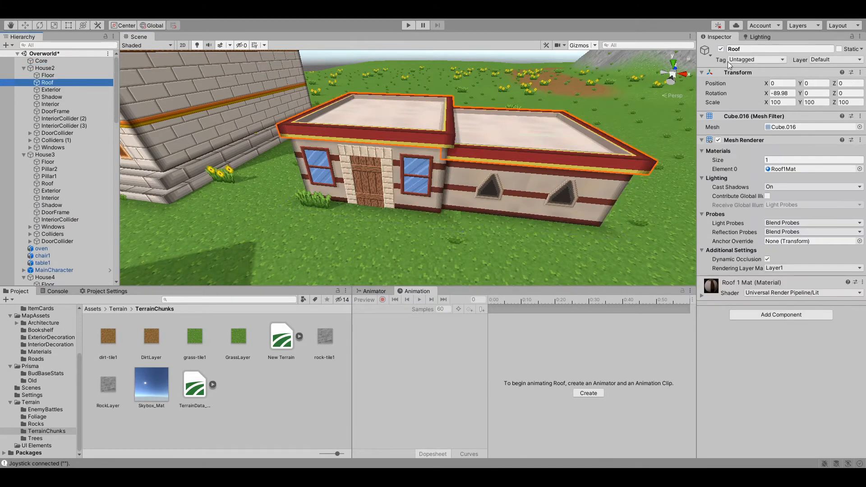